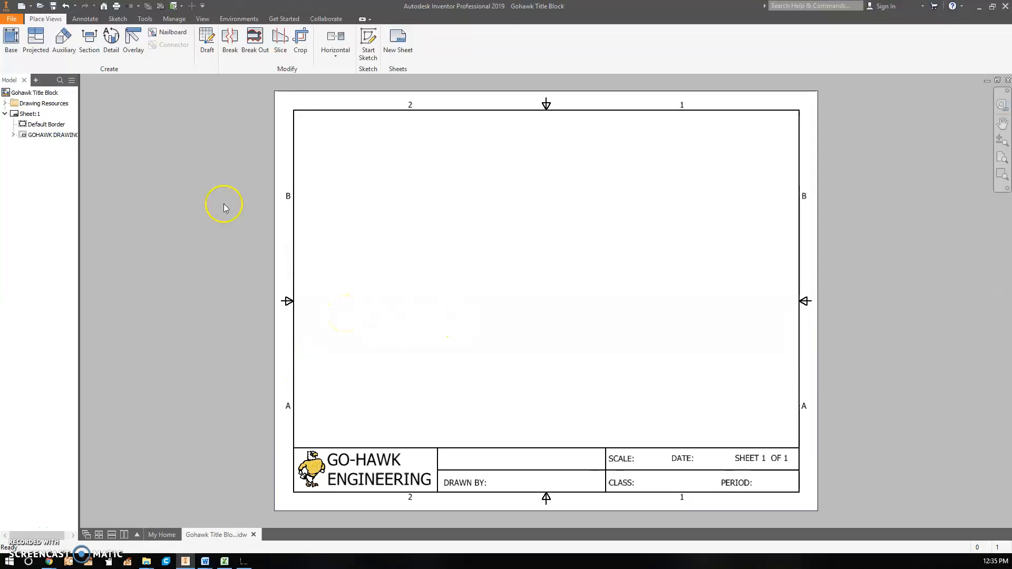
{"action": "mouse_move", "coordinate": [378, 377]}
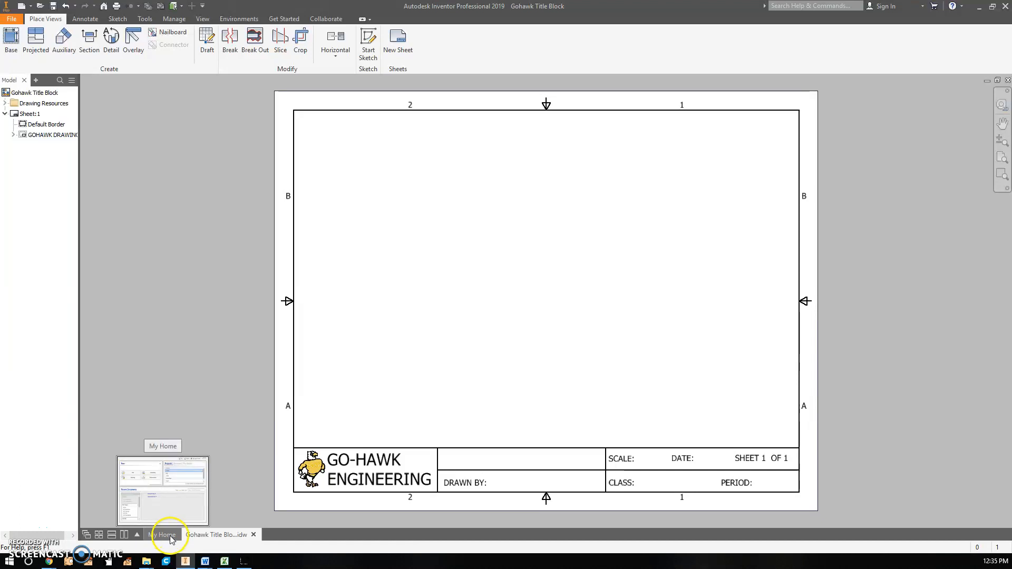
- Glance at the My Home page, then return to the Gohawk Title Block drawing
{"action": "left_click", "coordinate": [161, 535]}
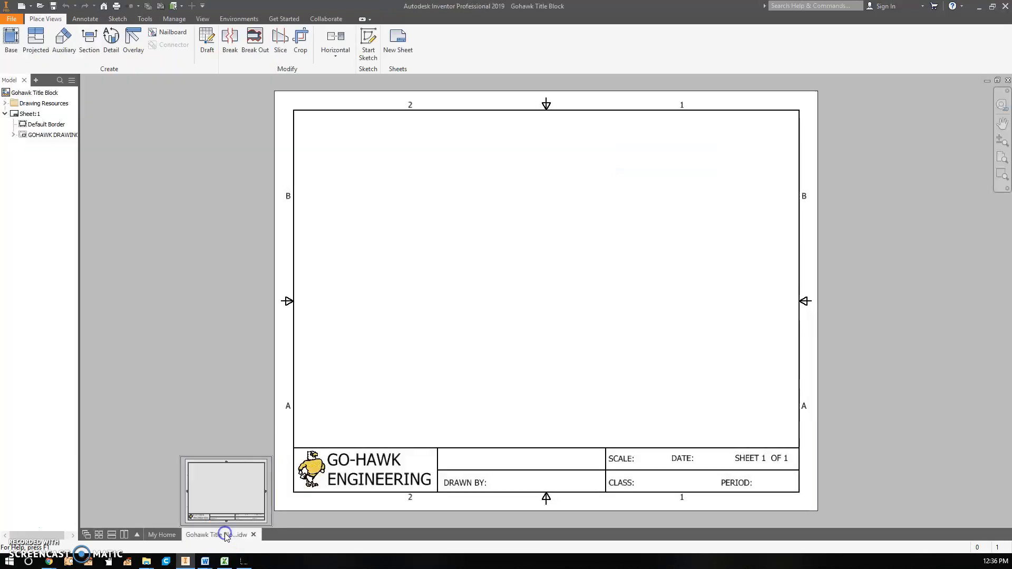
{"action": "left_click", "coordinate": [11, 18]}
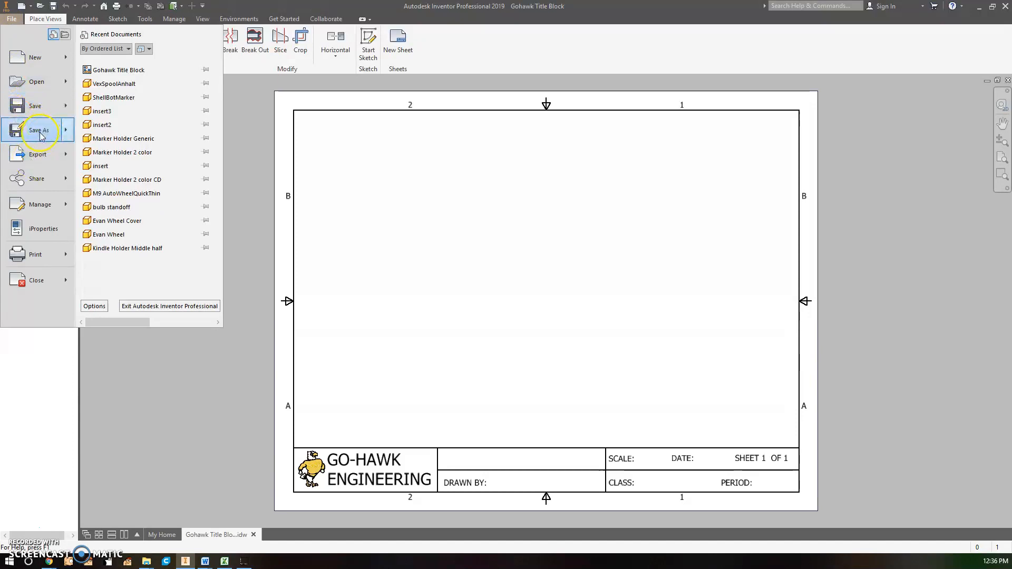
- Choose Save As > Save Copy As Template for the Gohawk Title Block drawing
{"action": "left_click", "coordinate": [39, 129]}
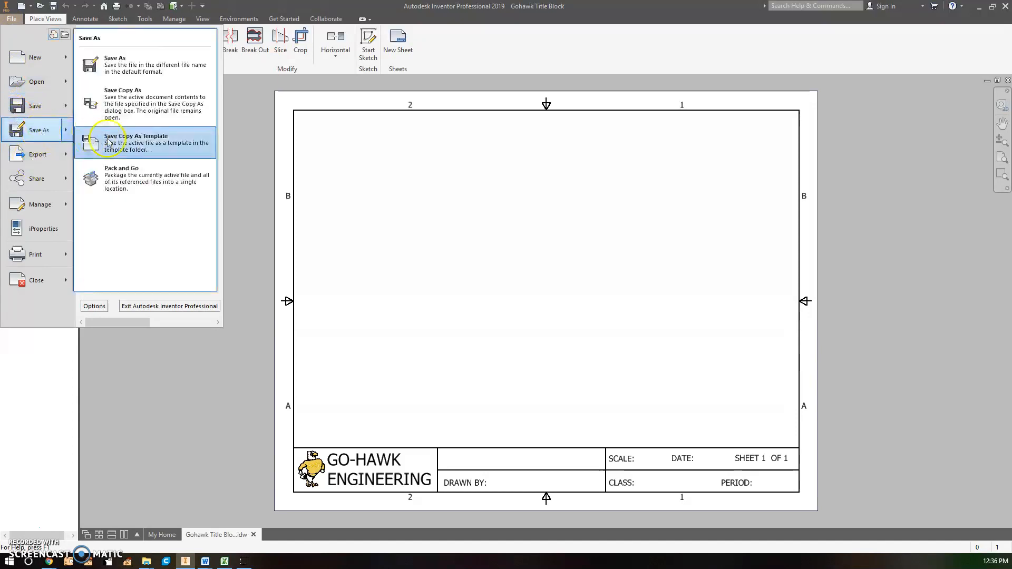
{"action": "left_click", "coordinate": [136, 141]}
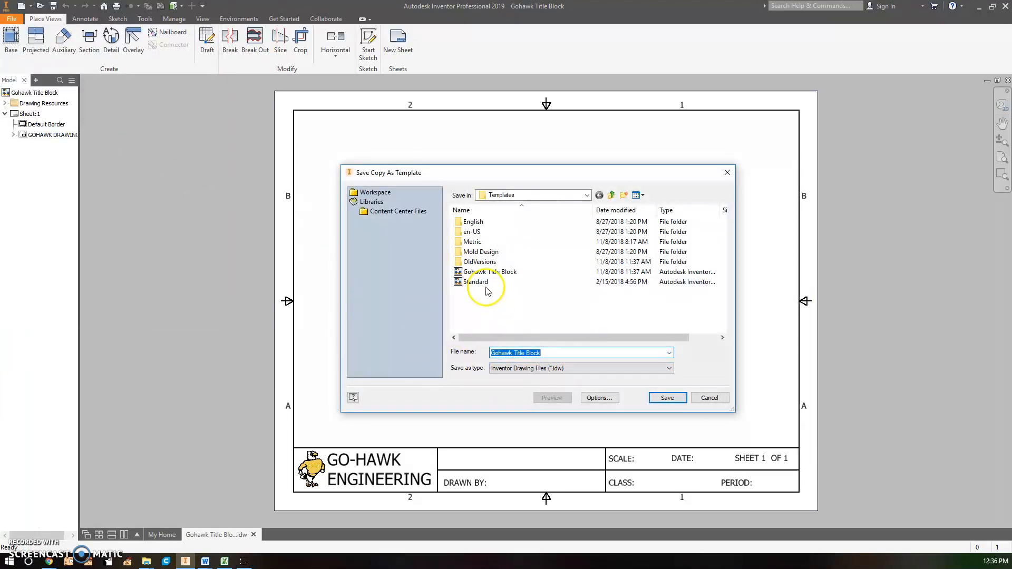
- Rename the old Standard template to 'Standardold' and save the drawing as Standard
{"action": "left_click", "coordinate": [476, 281]}
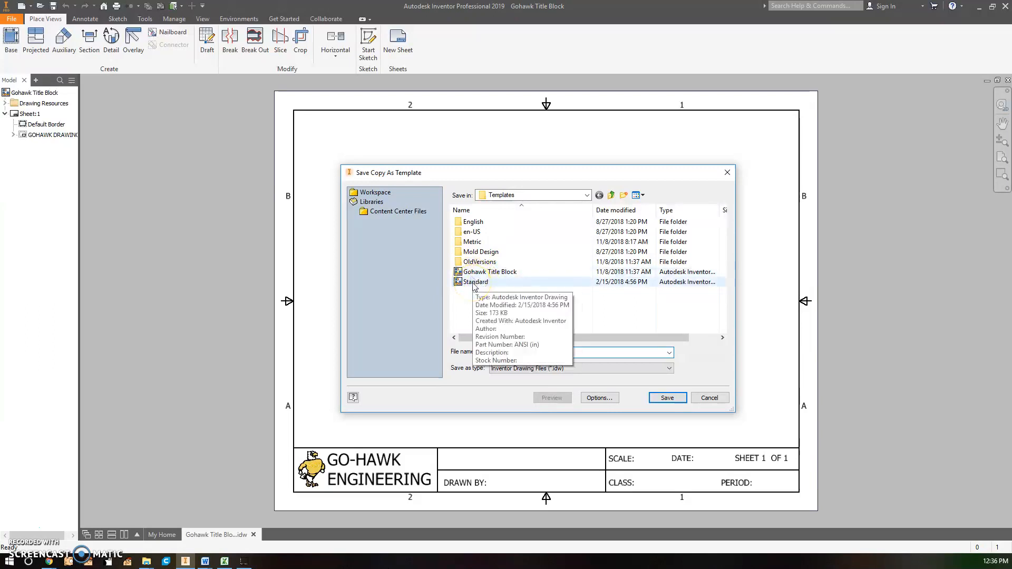
{"action": "left_click", "coordinate": [476, 282]}
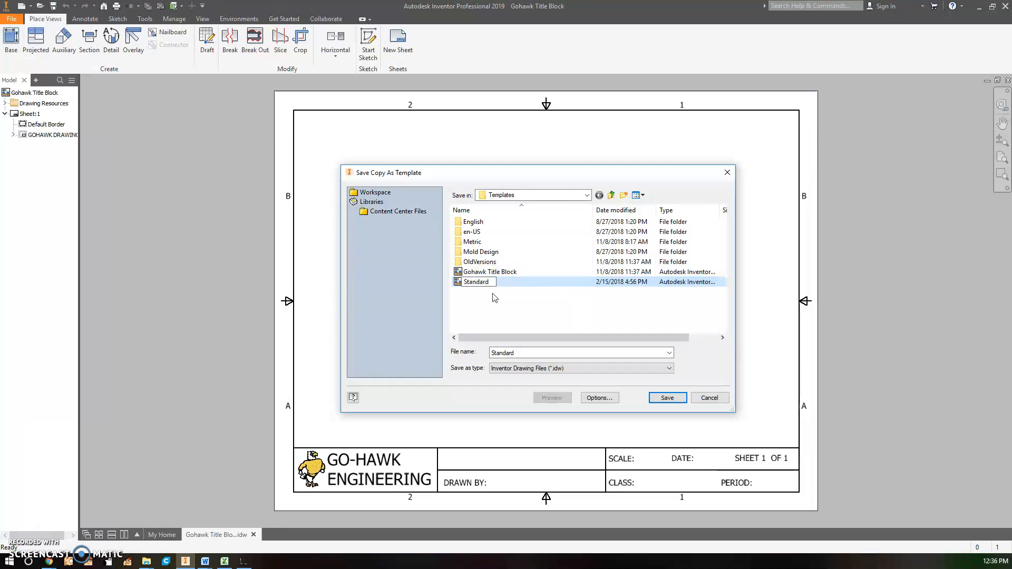
{"action": "type", "text": "old"}
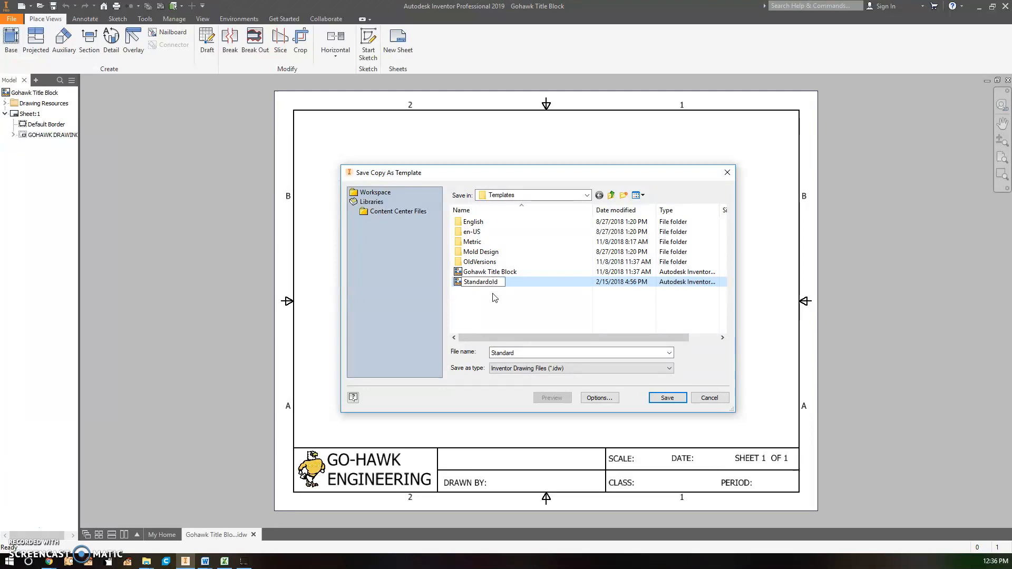
{"action": "left_click", "coordinate": [488, 281]}
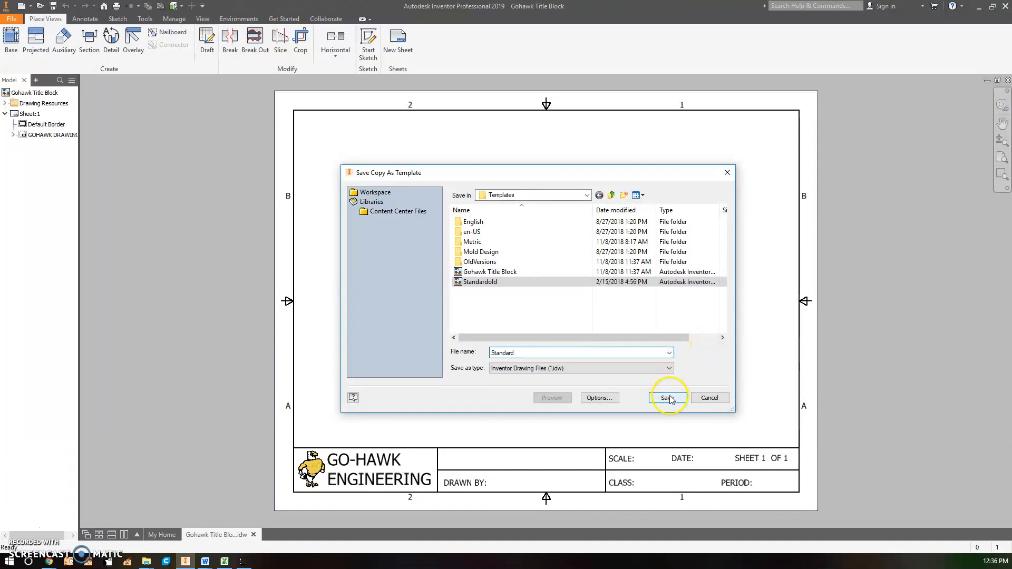
{"action": "left_click", "coordinate": [667, 397]}
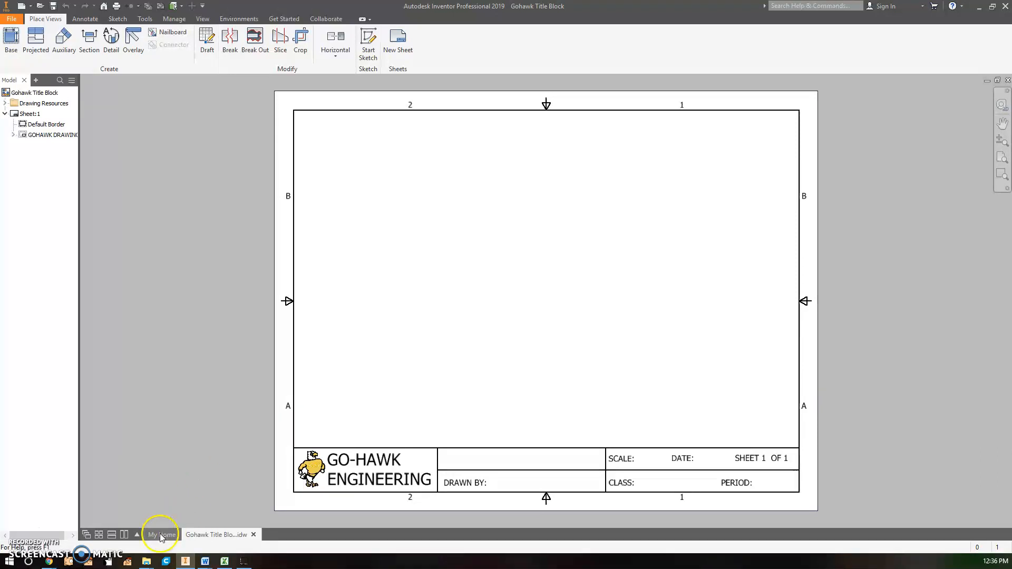
- Start a new drawing from My Home and enter the NAME prompt value
{"action": "left_click", "coordinate": [160, 535]}
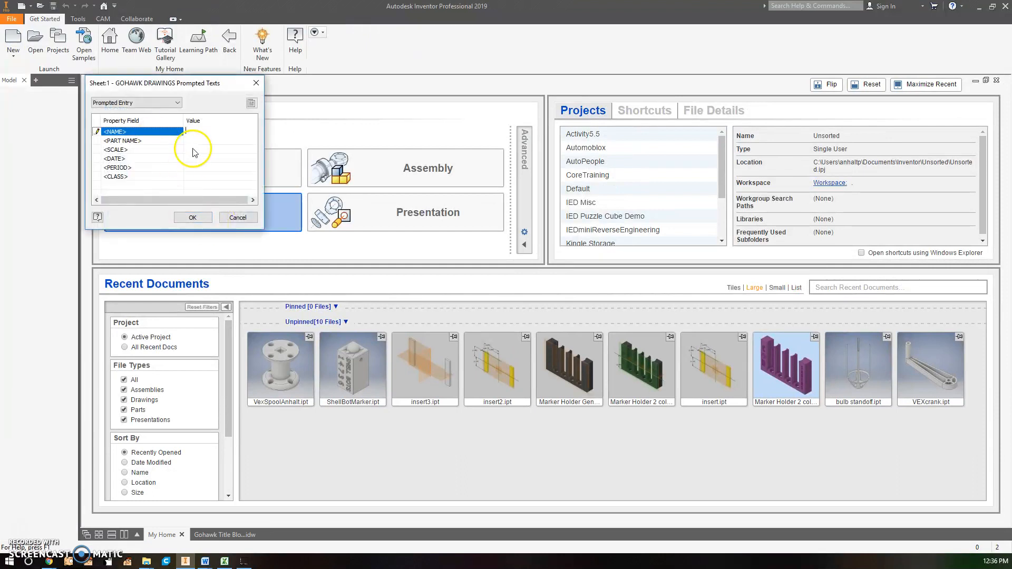
{"action": "left_click", "coordinate": [193, 216]}
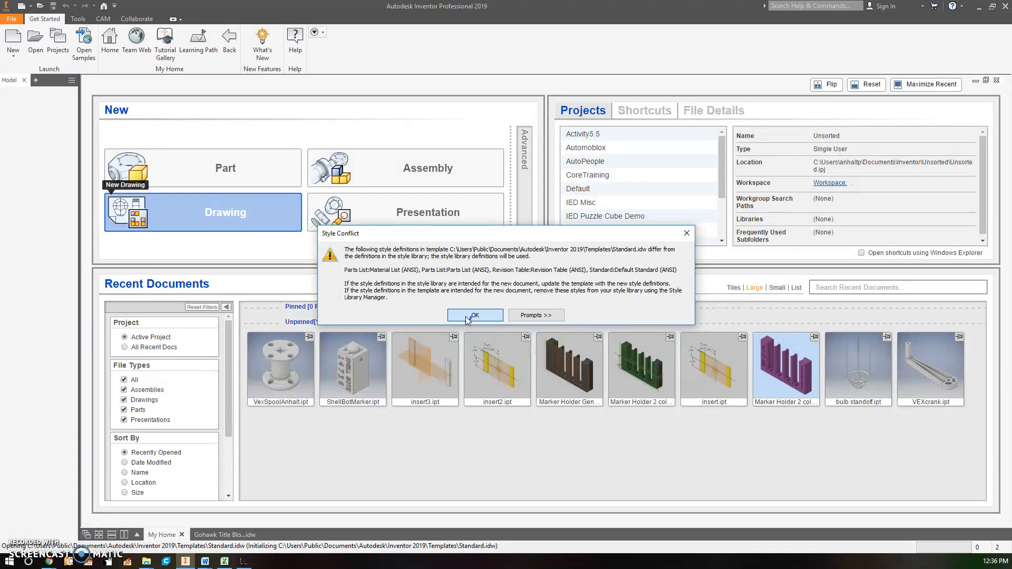
- Dismiss the Style Conflict warning so Drawing6 opens with the GO-HAWK title block
{"action": "left_click", "coordinate": [535, 315]}
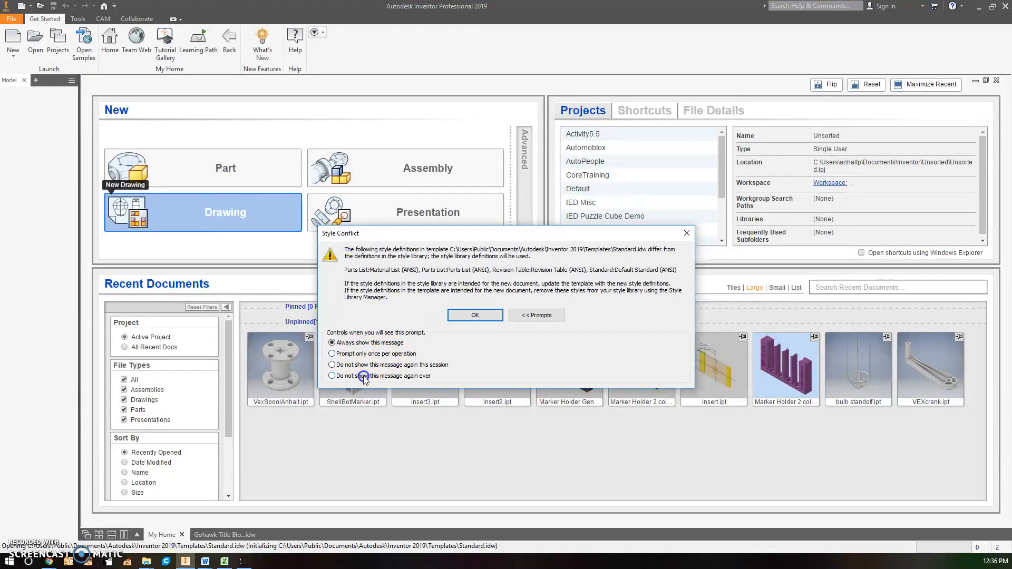
{"action": "left_click", "coordinate": [475, 315]}
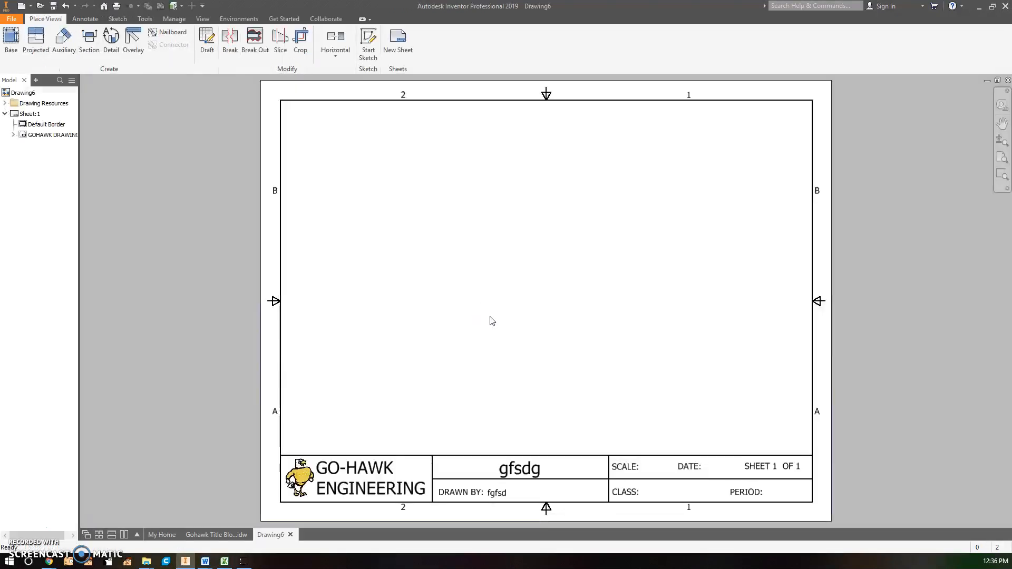